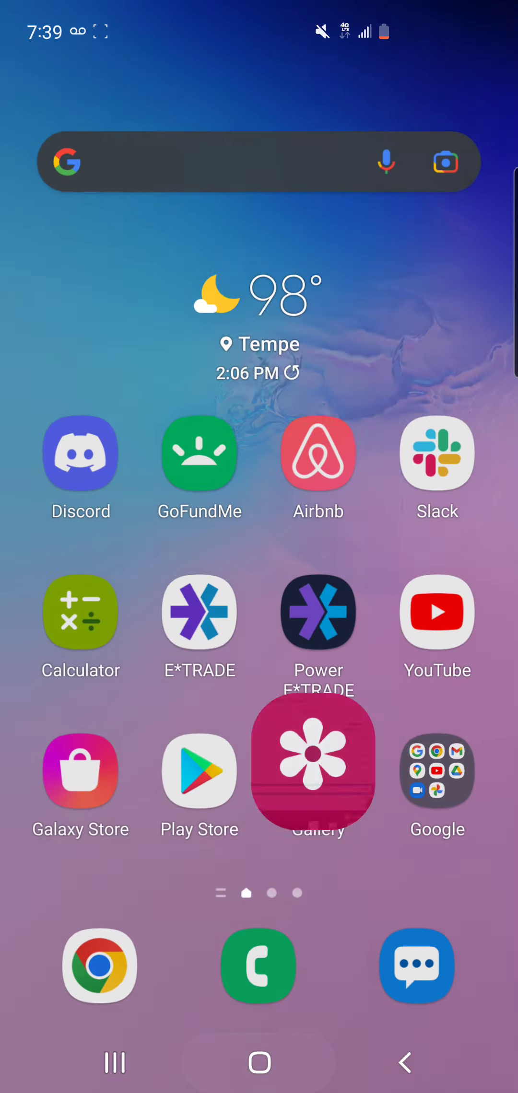
Check AMC in the trading app, then switch to the calculator
{"action": "left_click", "coordinate": [81, 616]}
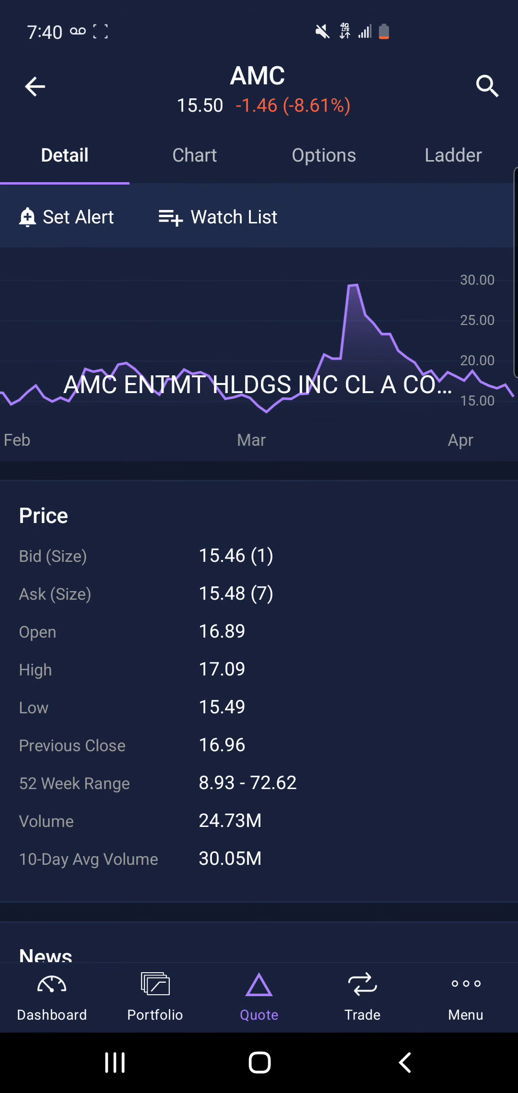
{"action": "scroll", "scroll_direction": "down", "scroll_amount": 3}
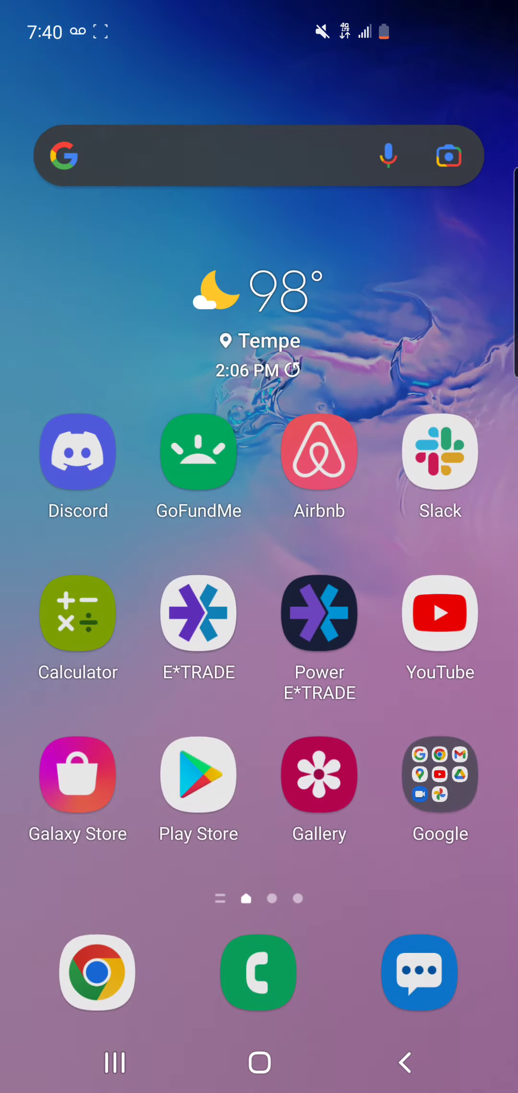
{"action": "left_click", "coordinate": [77, 615]}
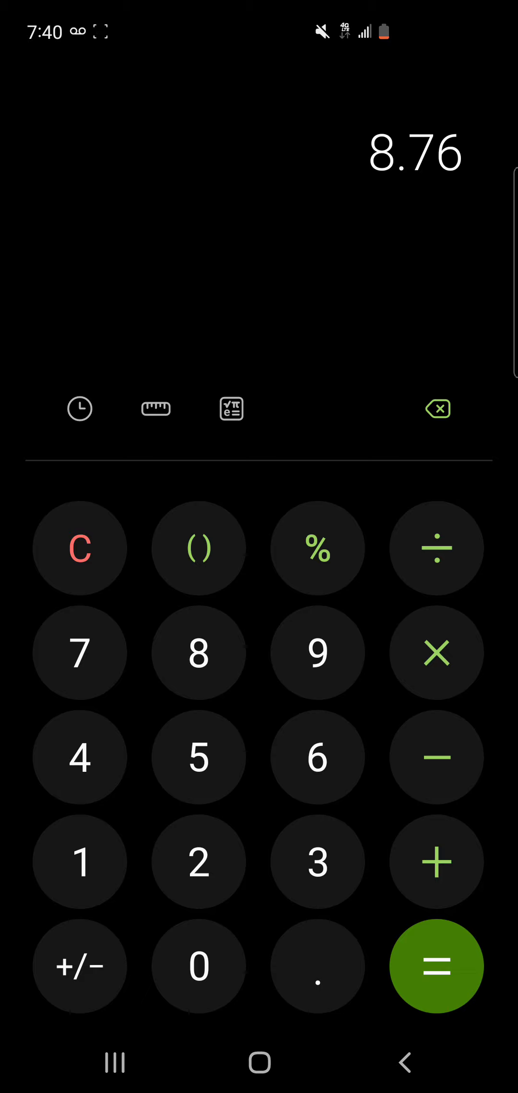
Multiply 8.76 by 0.63 to get 5.5188 and begin dividing it by 6
{"action": "left_click", "coordinate": [316, 757]}
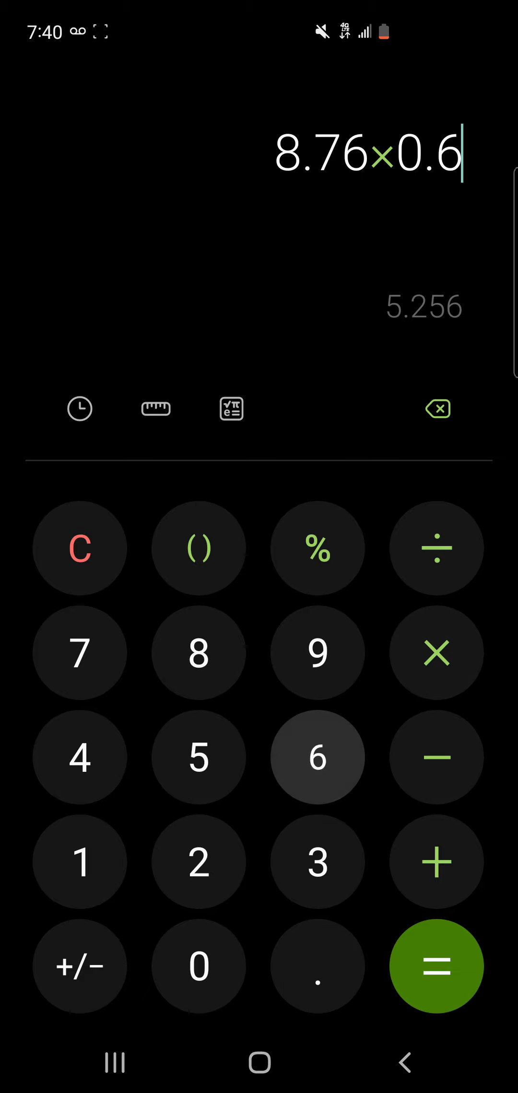
{"action": "left_click", "coordinate": [317, 862]}
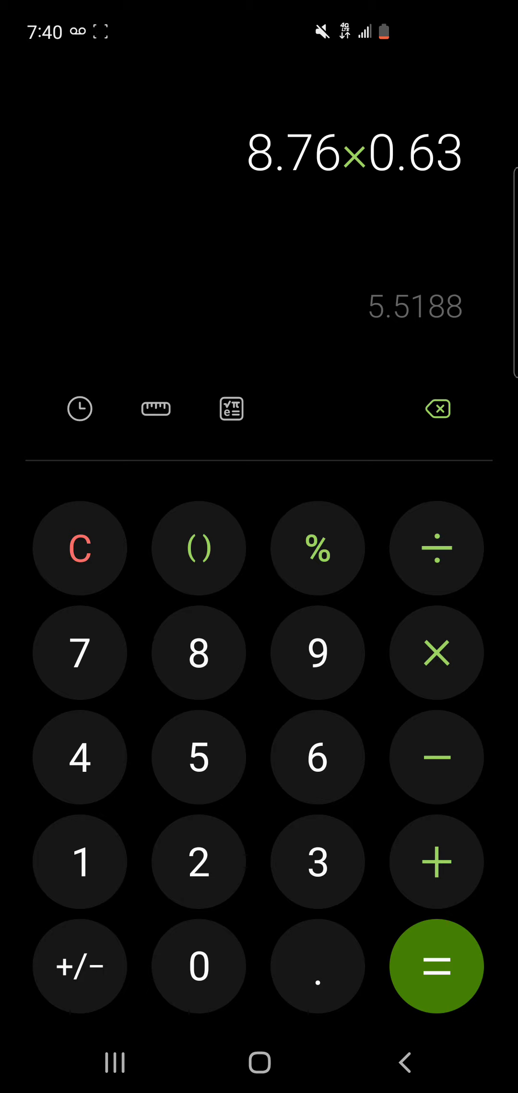
{"action": "left_click", "coordinate": [436, 966]}
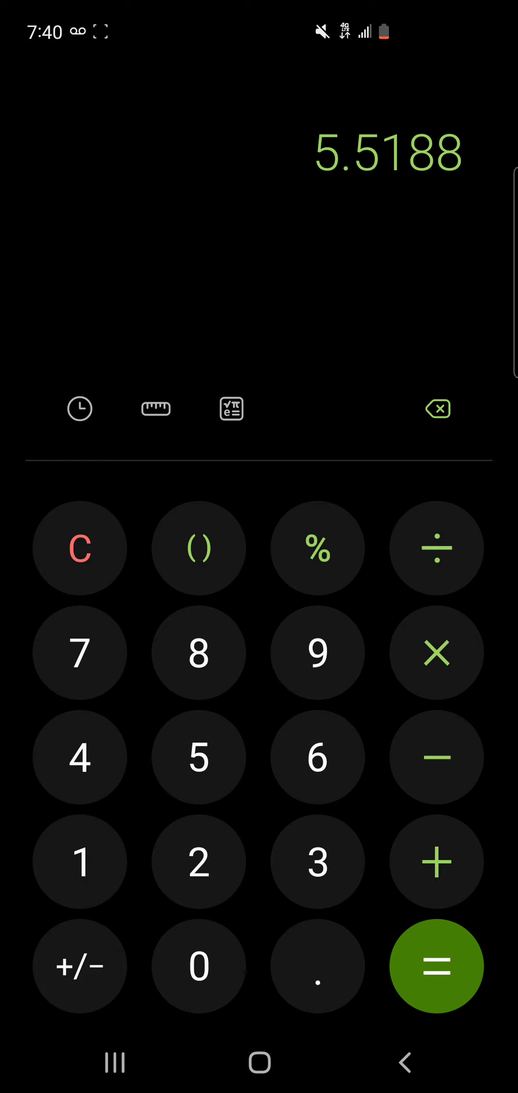
{"action": "left_click", "coordinate": [317, 757]}
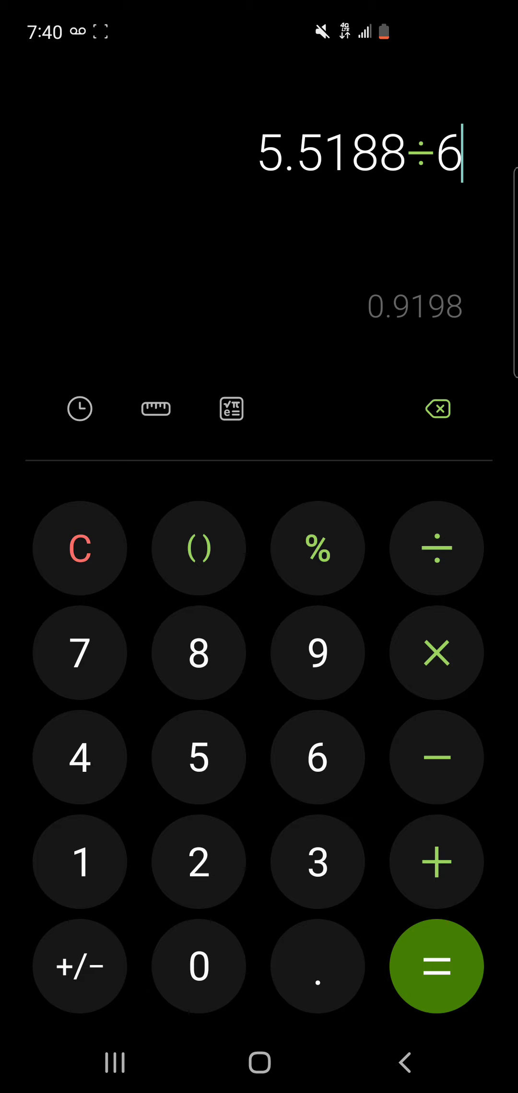
Get 5.5188 ÷ 6 = 0.9198, then divide by 1.3 for 0.7075384615
{"action": "left_click", "coordinate": [437, 967]}
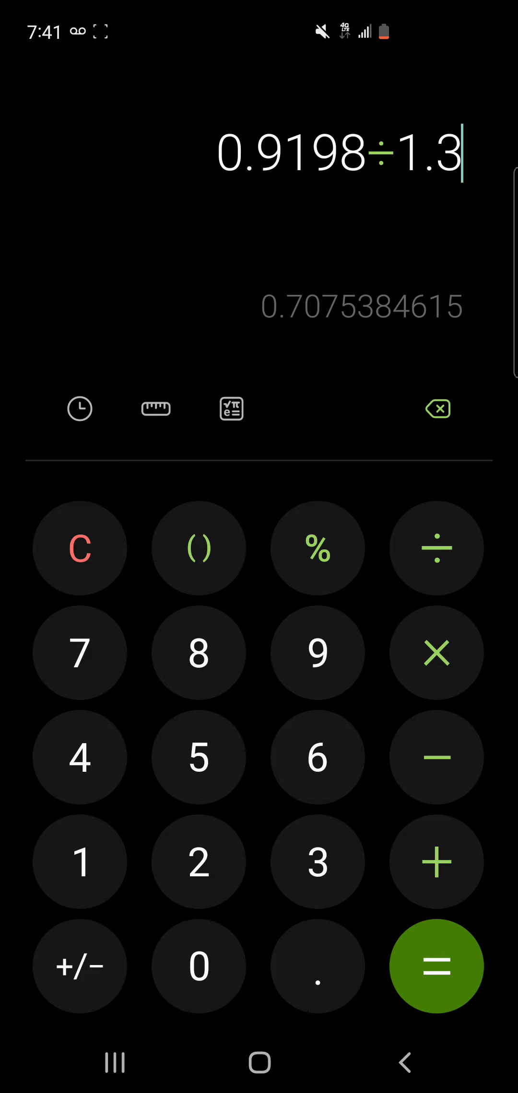
{"action": "left_click", "coordinate": [80, 548]}
{"action": "type", "text": "8.75"}
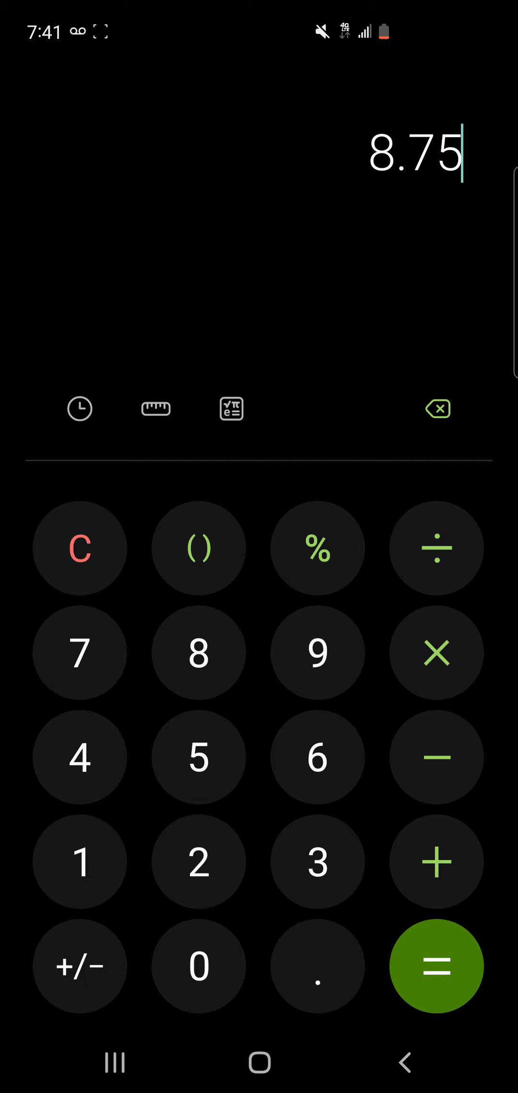
Compute 8.75 × 0.4 = 3.5, then 3.5 ÷ 6 = 0.5833333333
{"action": "left_click", "coordinate": [437, 652]}
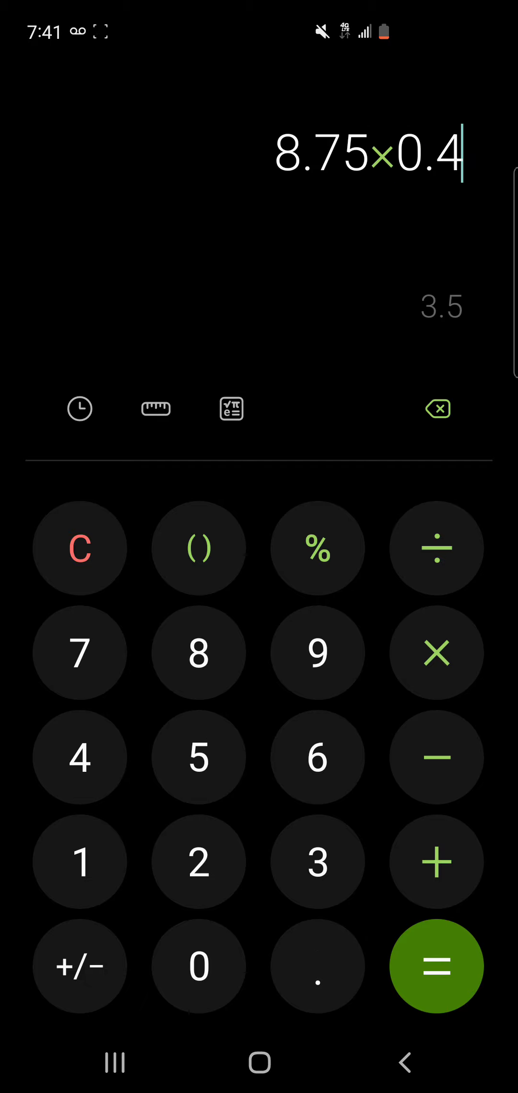
{"action": "left_click", "coordinate": [436, 967]}
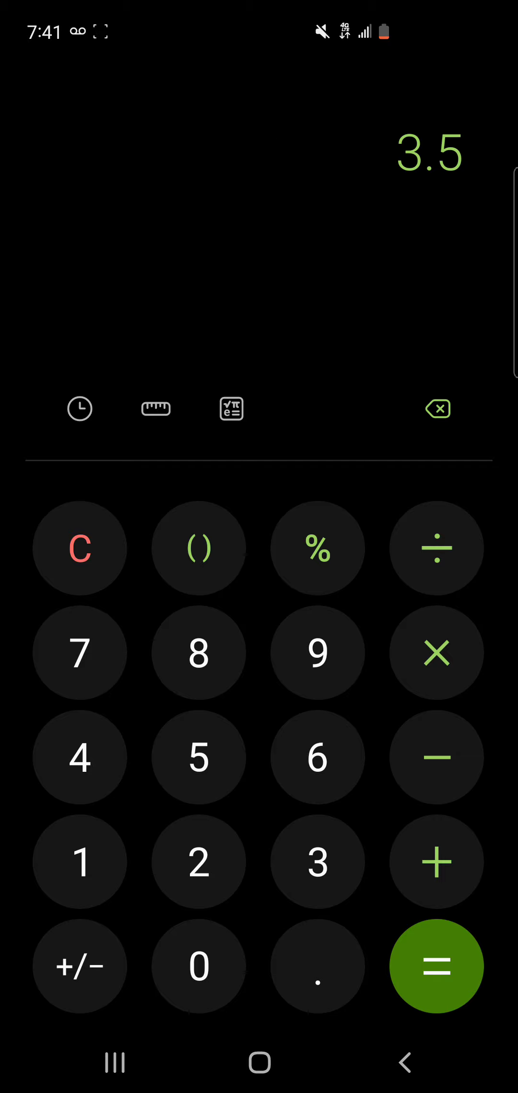
{"action": "left_click", "coordinate": [317, 758]}
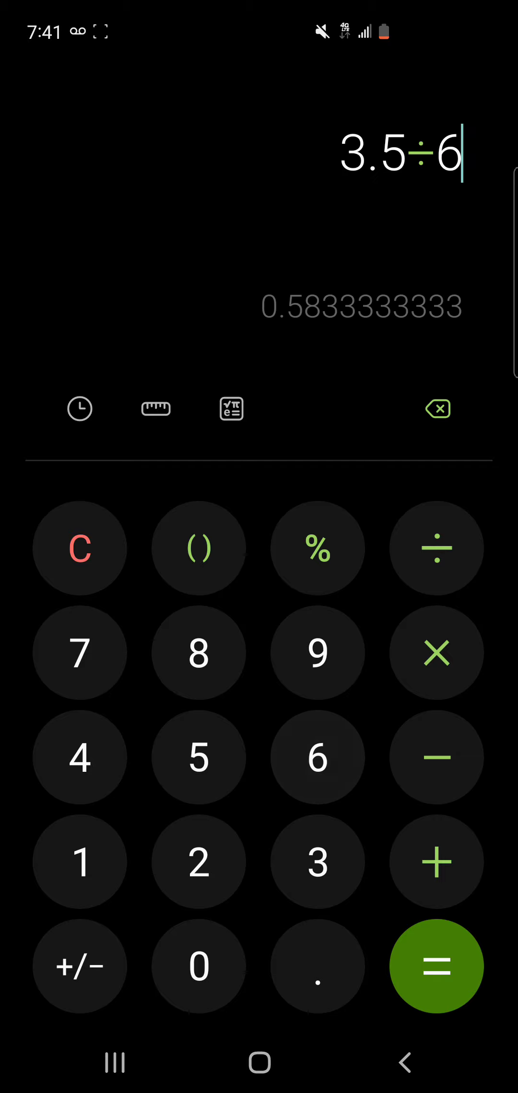
{"action": "left_click", "coordinate": [436, 966]}
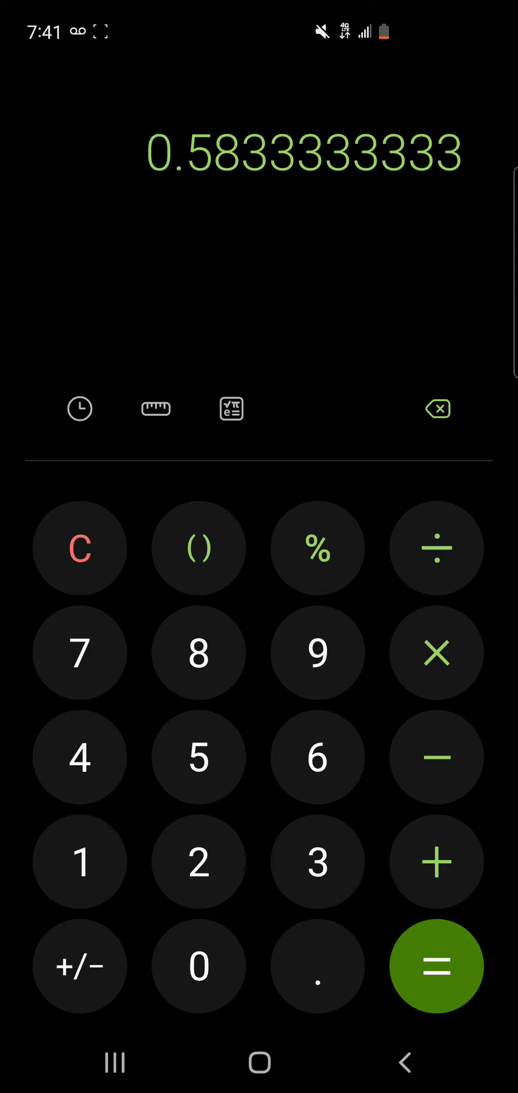